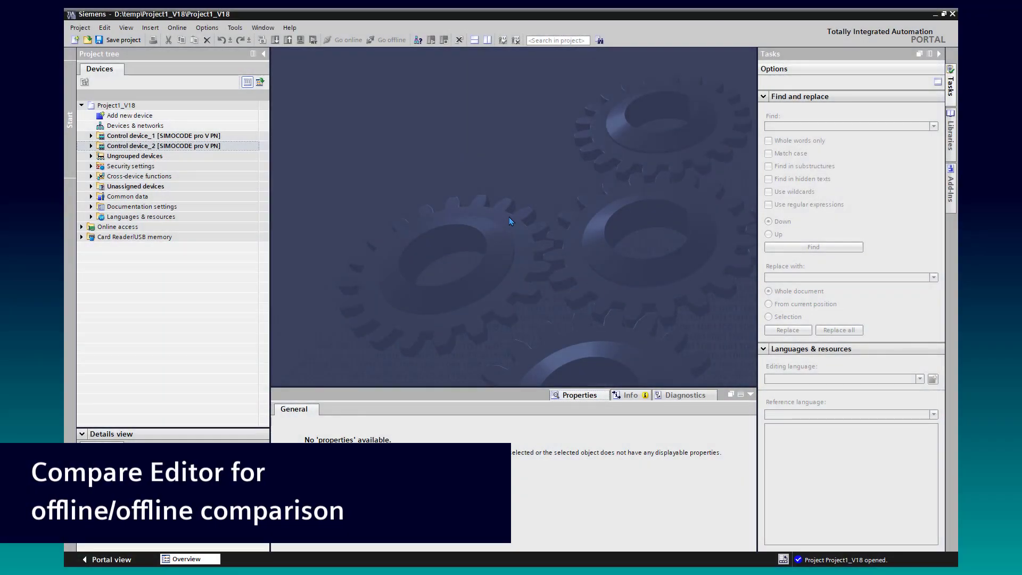
pyautogui.moveTo(266, 143)
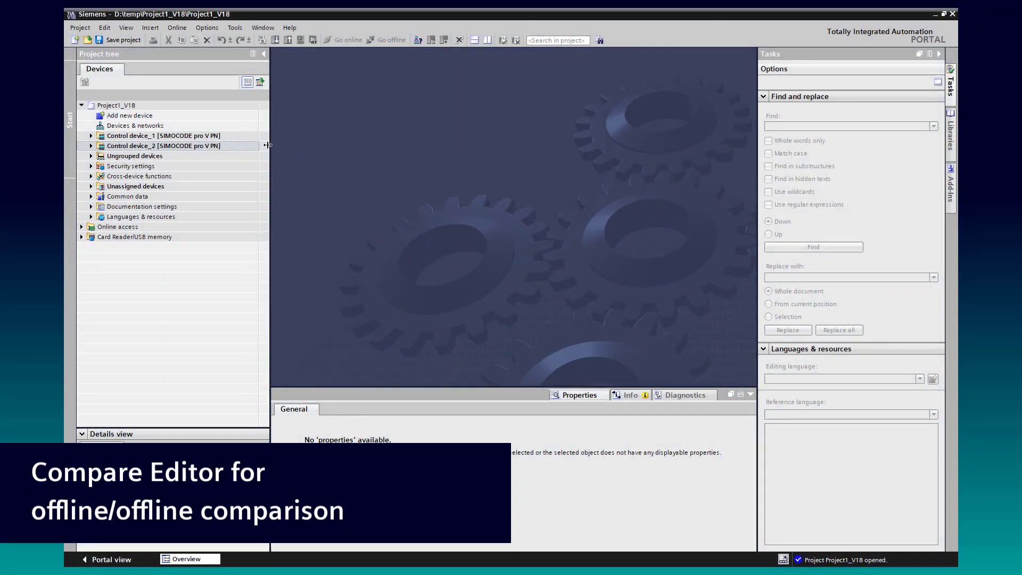
# - Start an offline/offline comparison of Control device_1 and Control device_2 from the project tree
pyautogui.rightClick(163, 135)
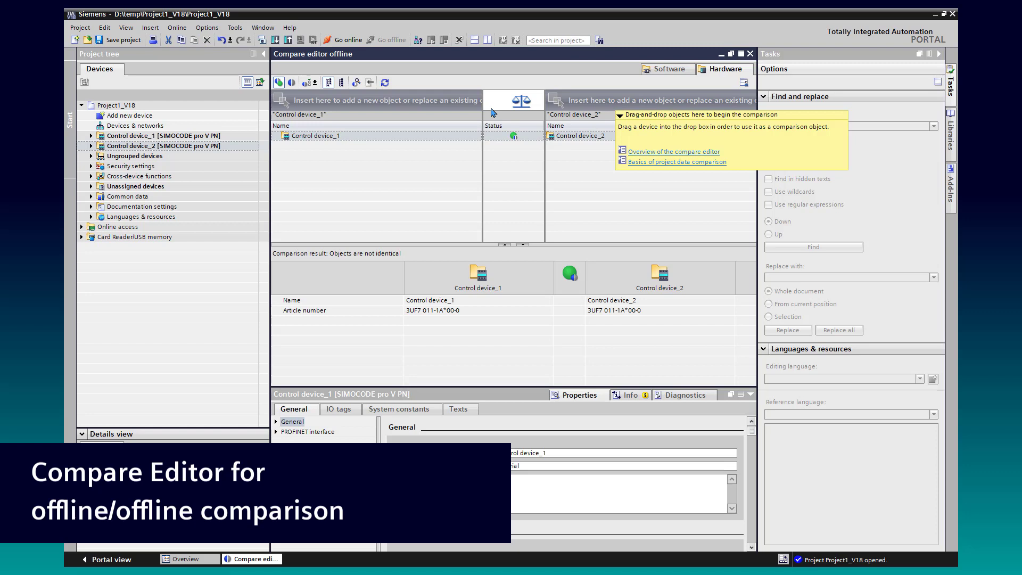
# - Review the detailed parameter comparison and bring up Control device_2's parameters
pyautogui.click(356, 82)
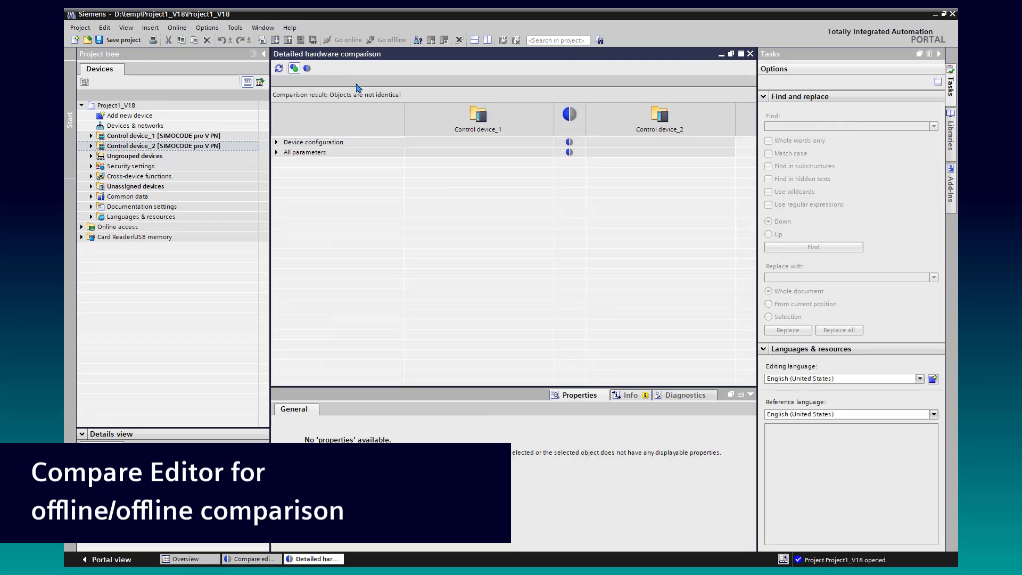
pyautogui.click(277, 153)
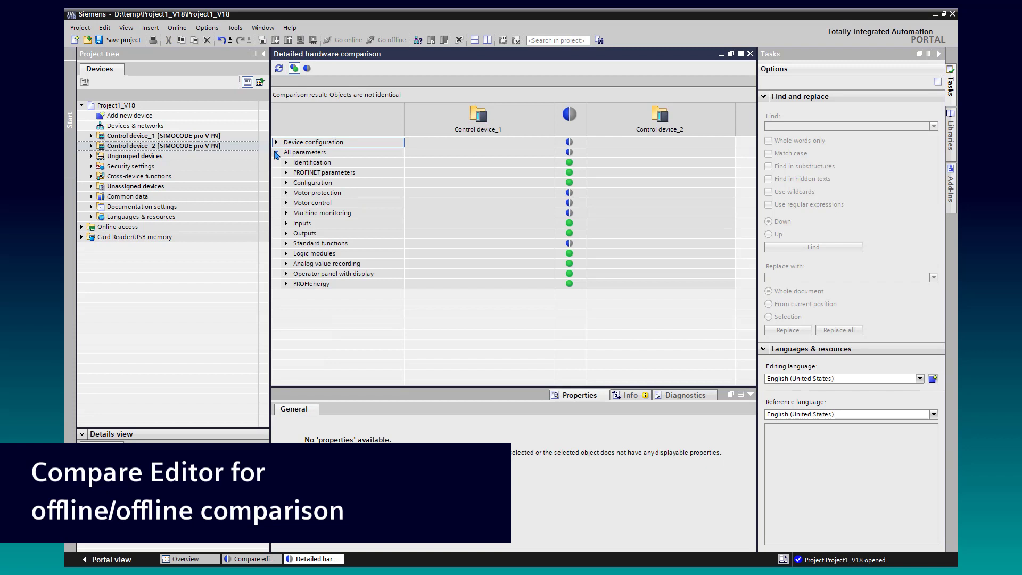
pyautogui.click(276, 152)
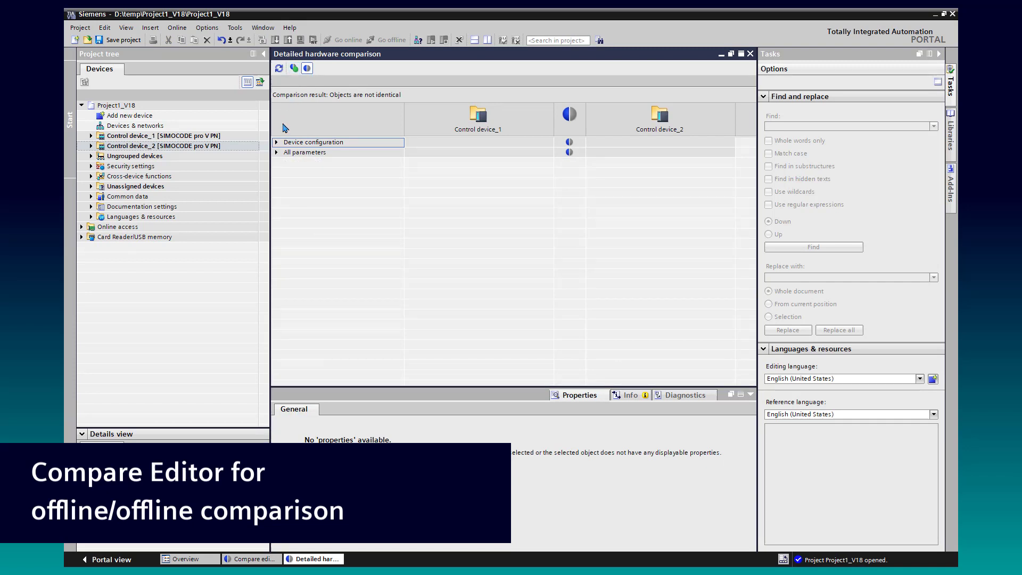
pyautogui.click(277, 153)
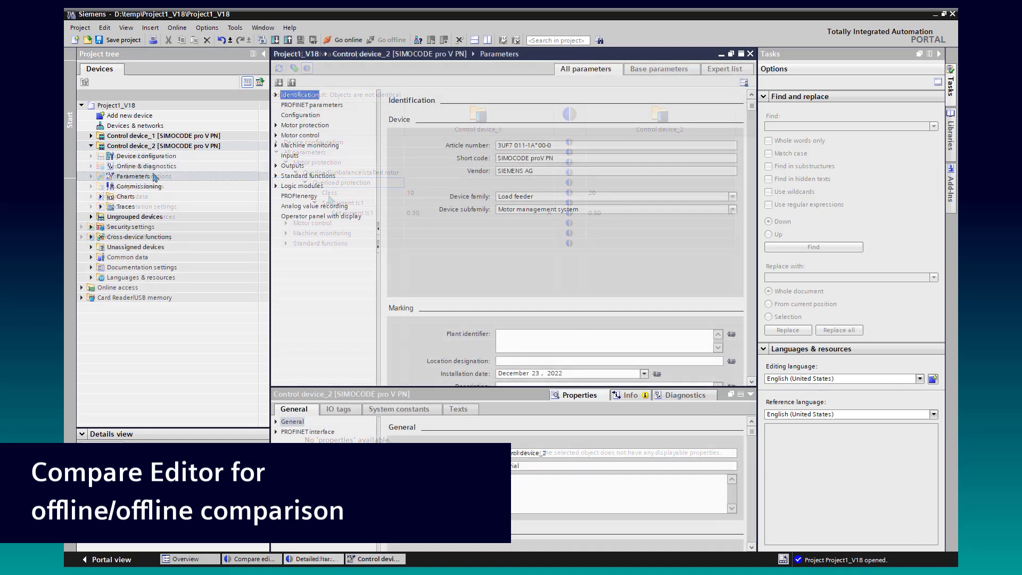
# - Make Control device_2 a reversing starter, refresh the comparison results, then close the editors
pyautogui.click(300, 115)
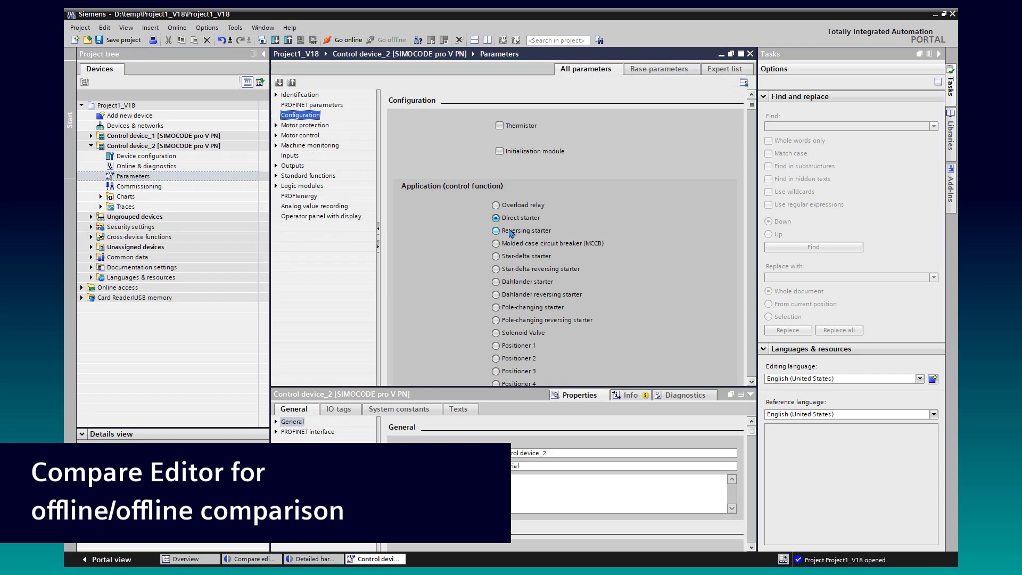
pyautogui.click(496, 230)
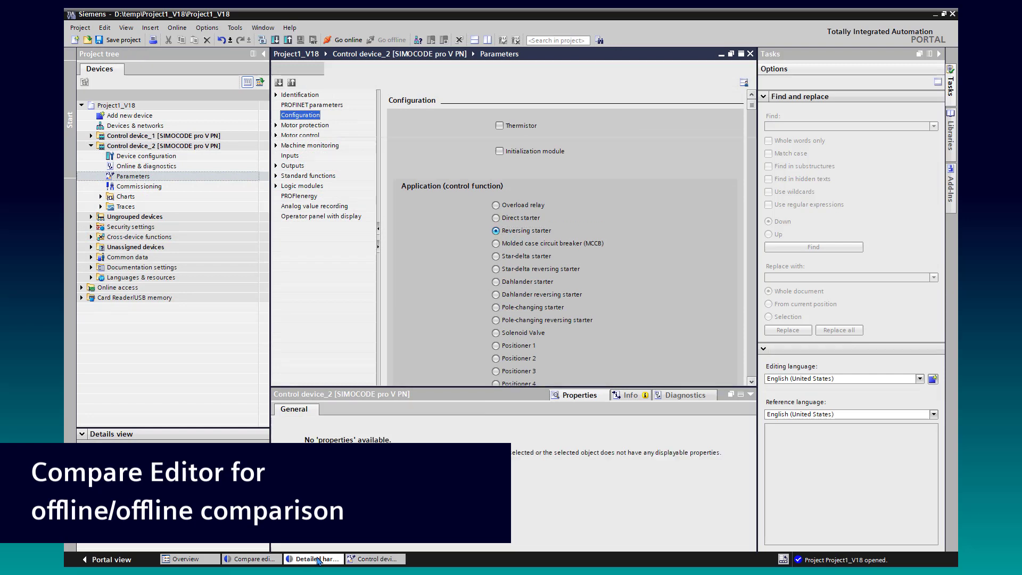
pyautogui.click(315, 559)
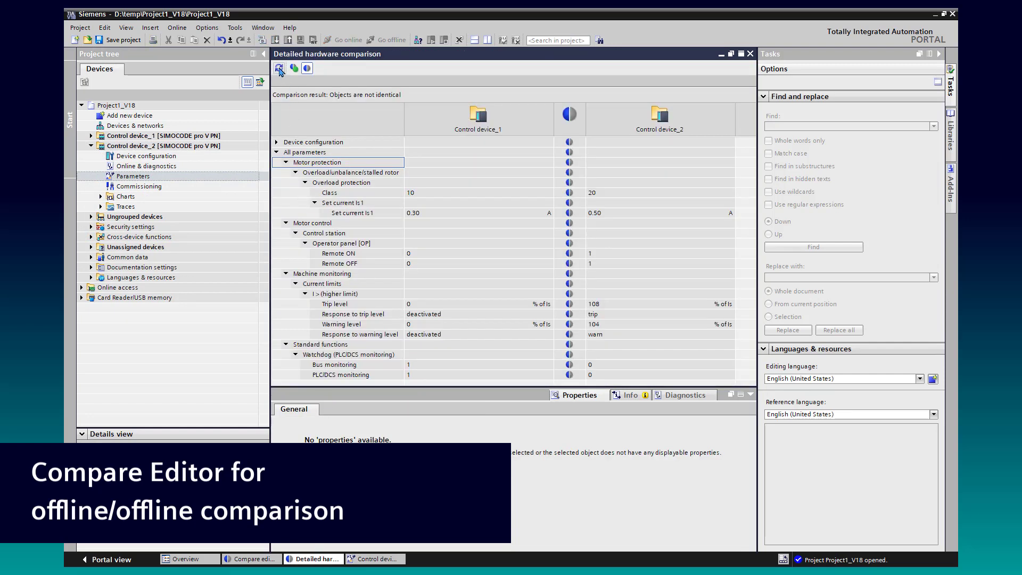
pyautogui.click(277, 152)
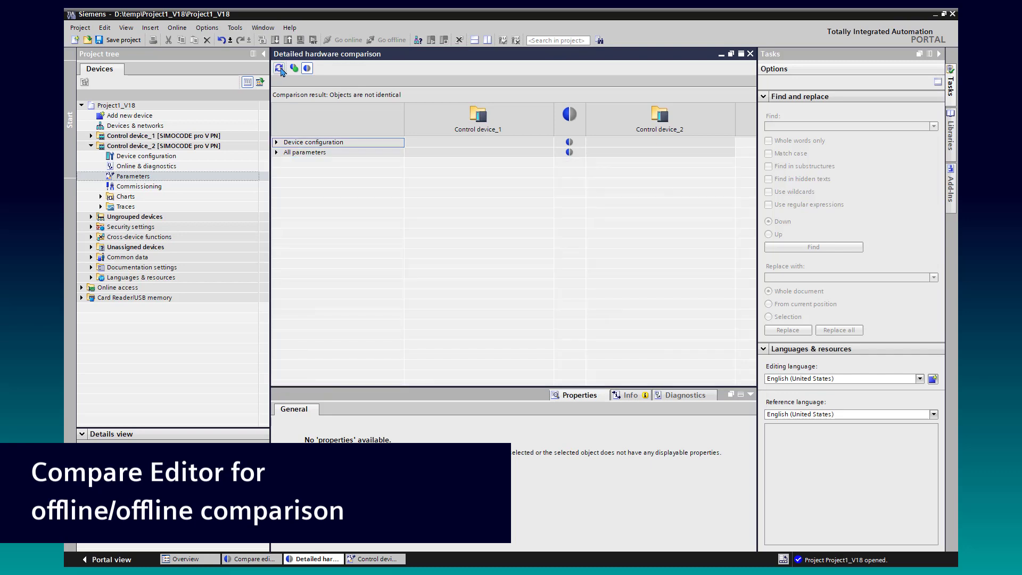
pyautogui.click(277, 153)
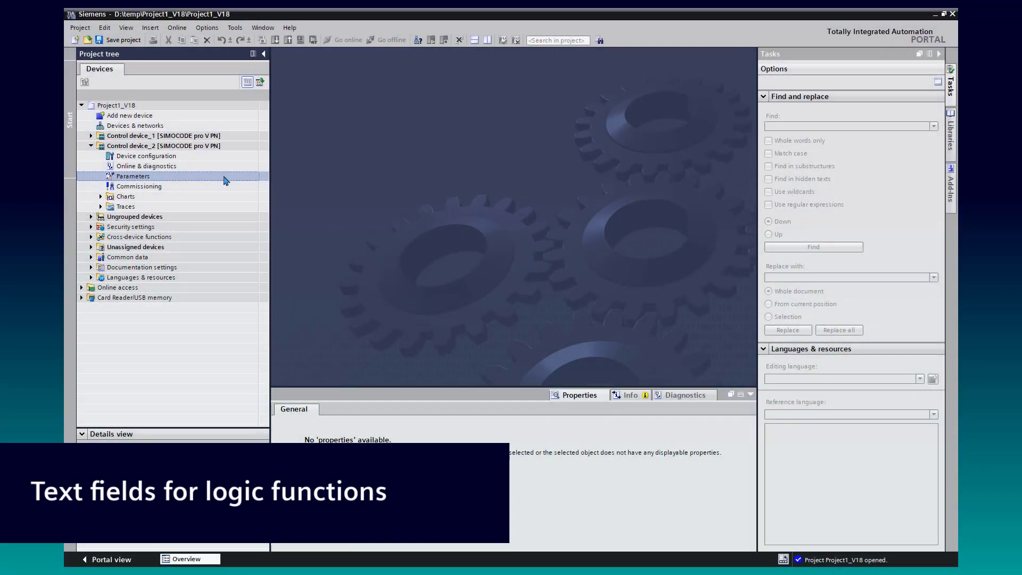
# - In Control device_2's logic modules, note Truth table 1 as 'my Truthtable'
pyautogui.doubleClick(133, 176)
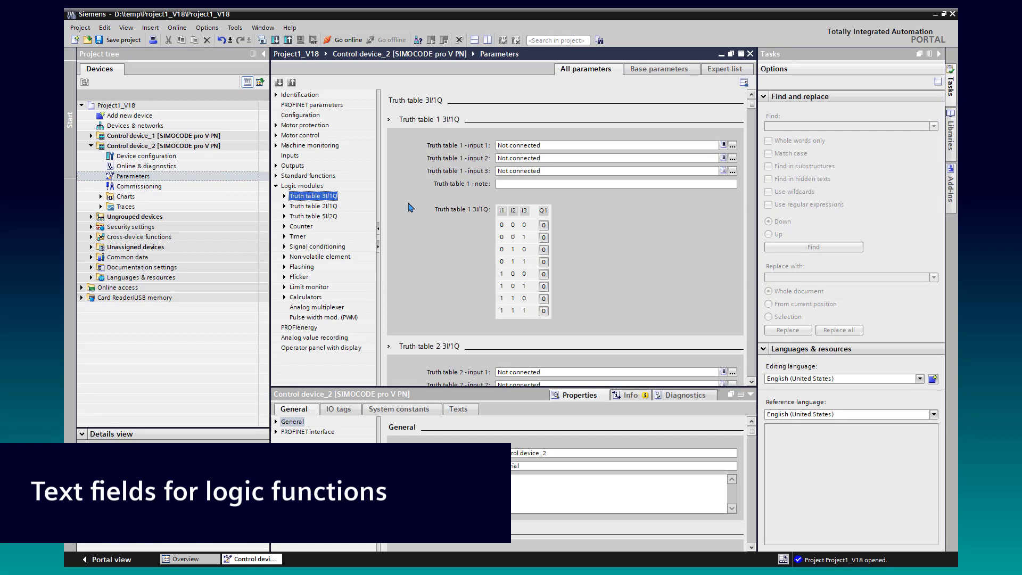
pyautogui.write('my')
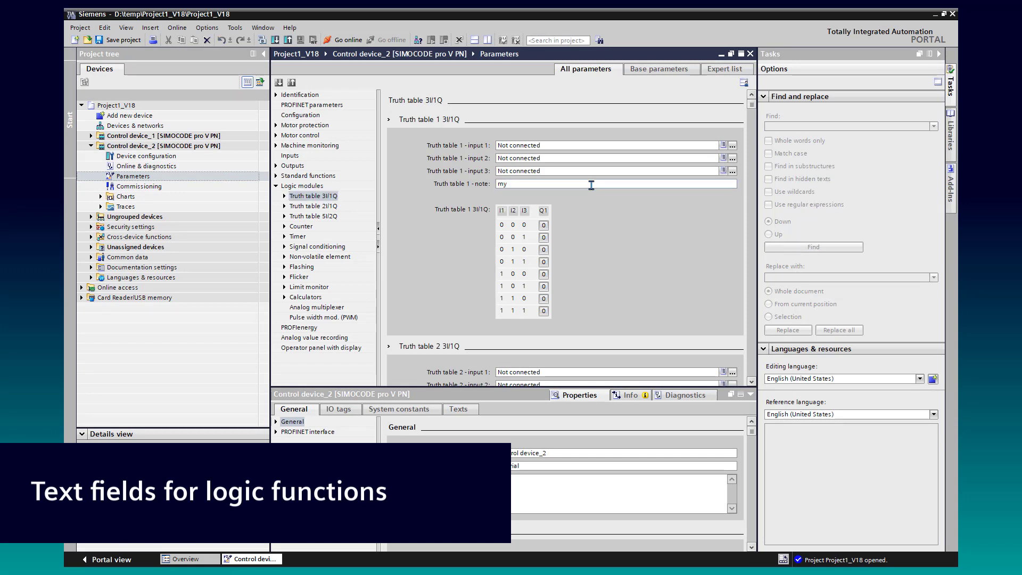
pyautogui.write('Truthtable')
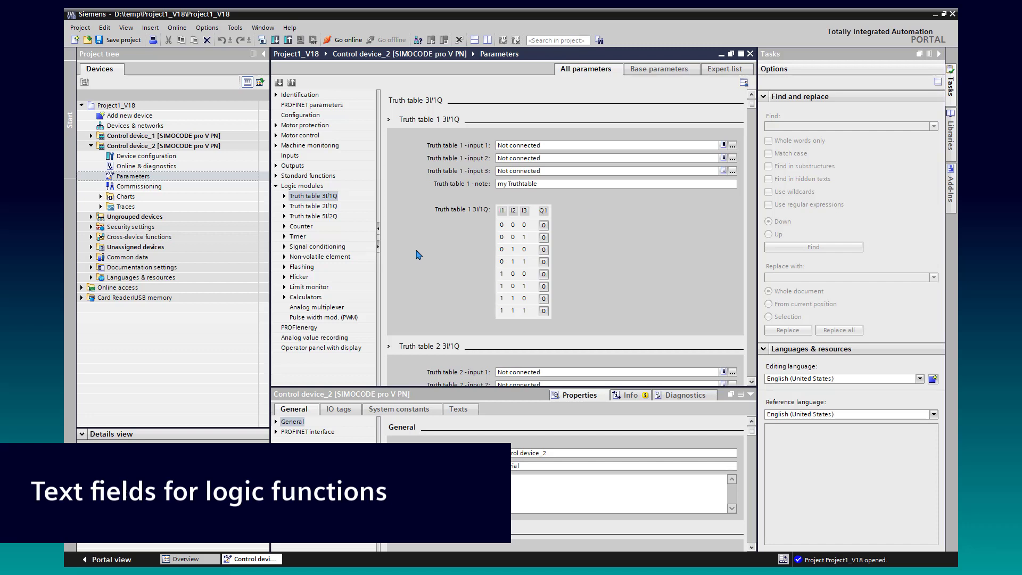
# - Note Signal conditioning 1 as 'Inverter xyz'
pyautogui.click(329, 257)
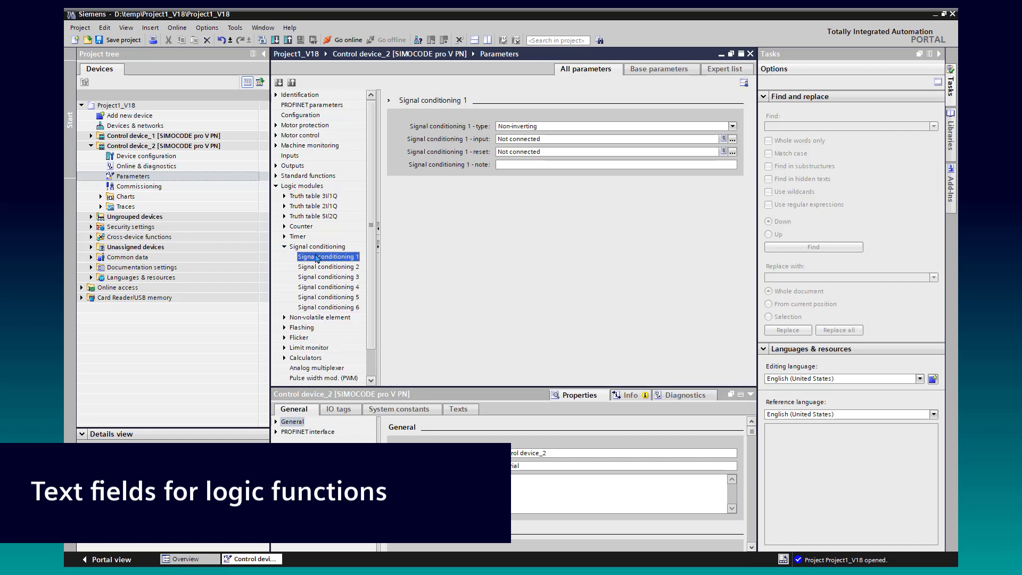
pyautogui.click(614, 164)
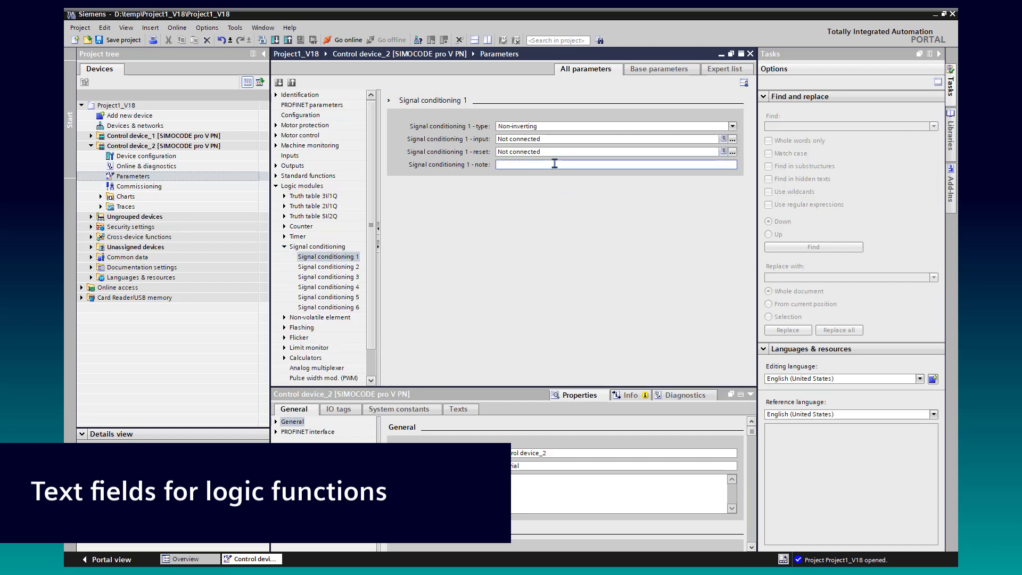
pyautogui.write('Inverter for')
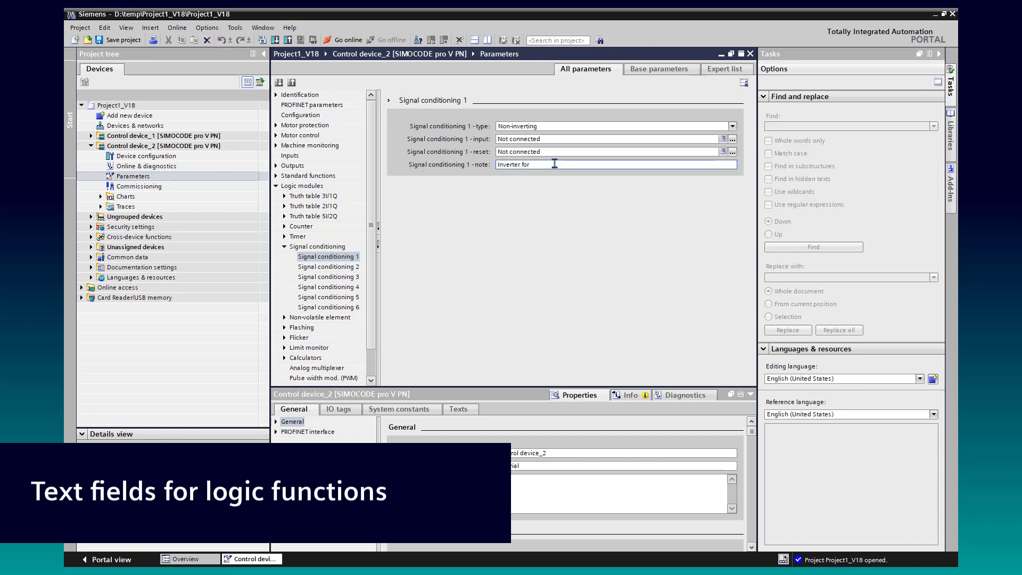
pyautogui.write('xyz')
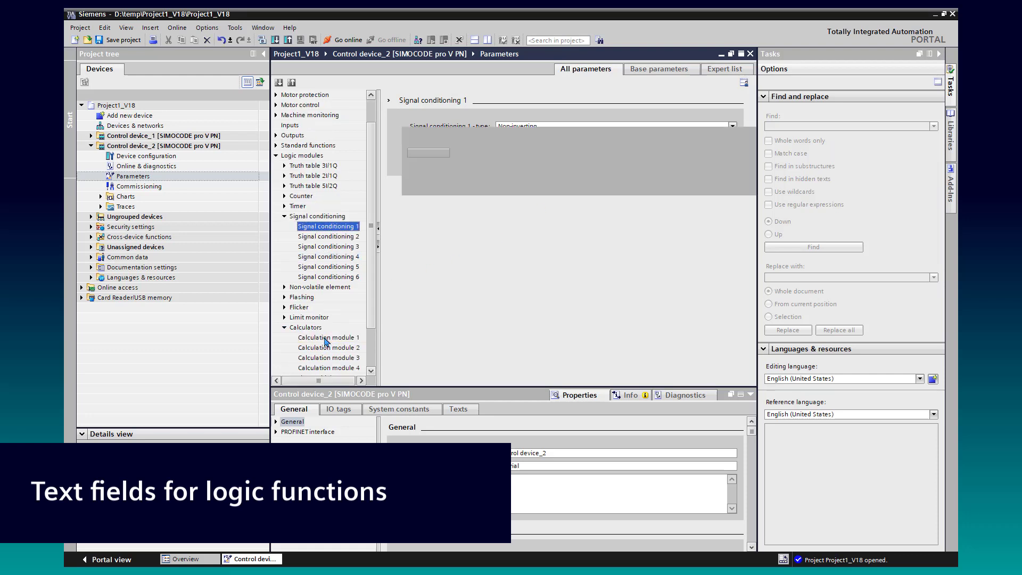
# - Note Calculation module 1 as 'Calculates x to y'
pyautogui.click(329, 338)
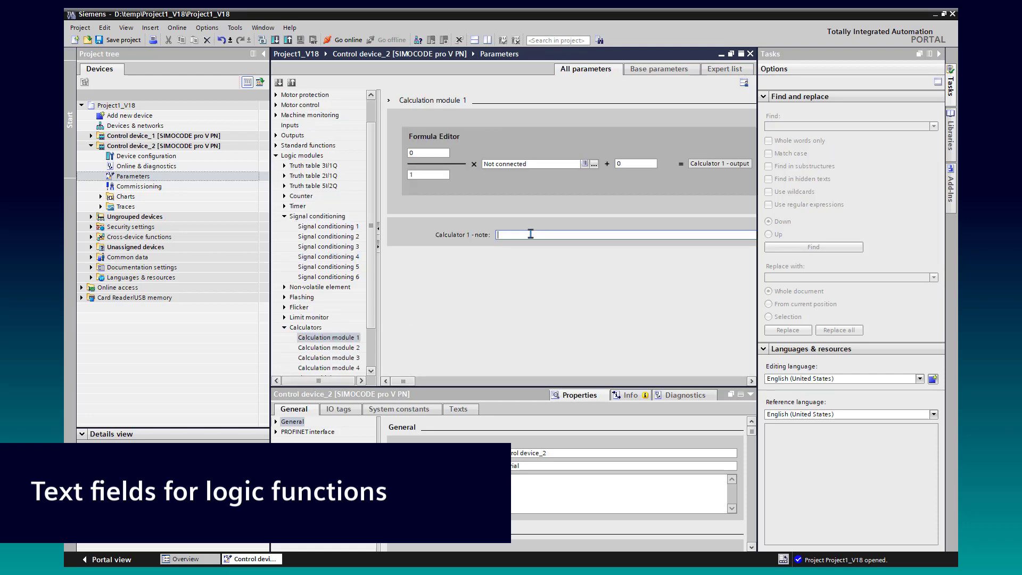
pyautogui.write('Calculates to')
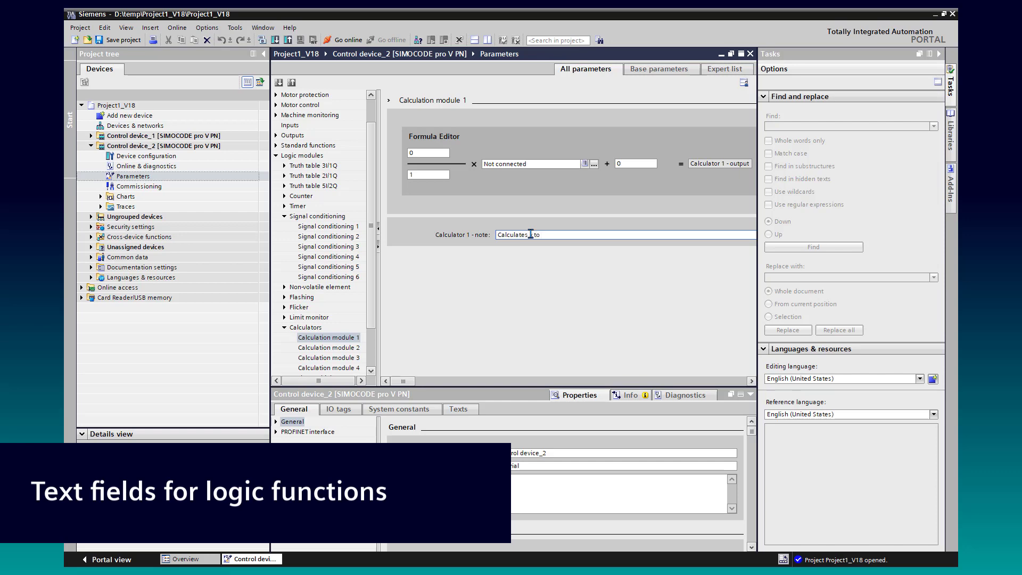
pyautogui.write('x to y')
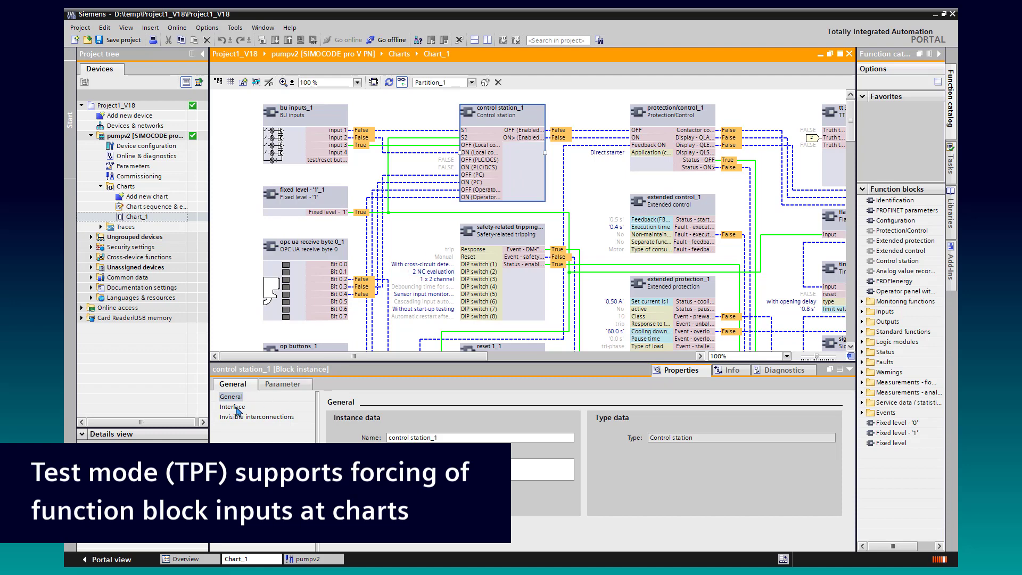
# - Show control station_1's interface inputs in Chart_1 and enable forcing on one input
pyautogui.click(232, 407)
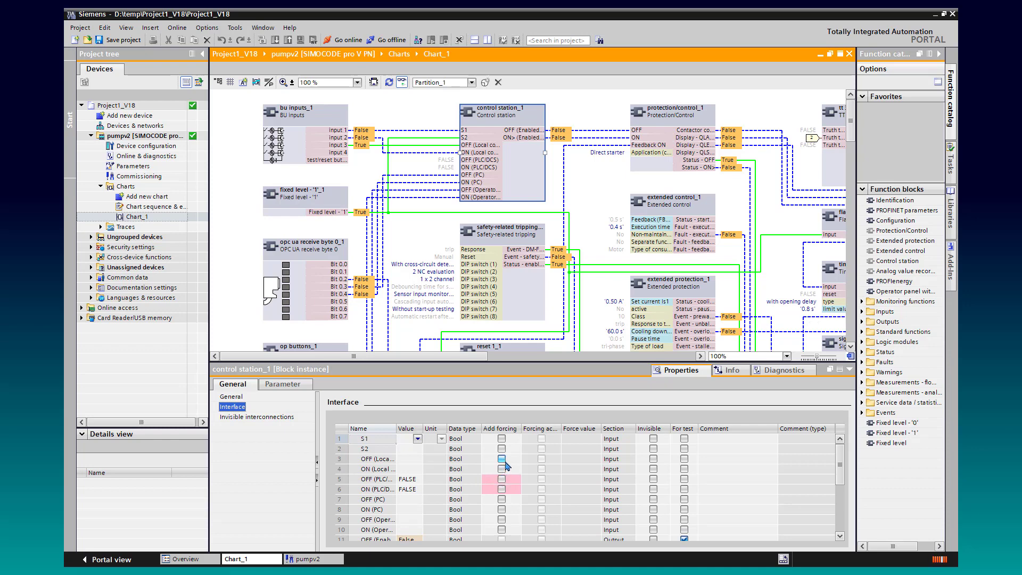
pyautogui.click(501, 468)
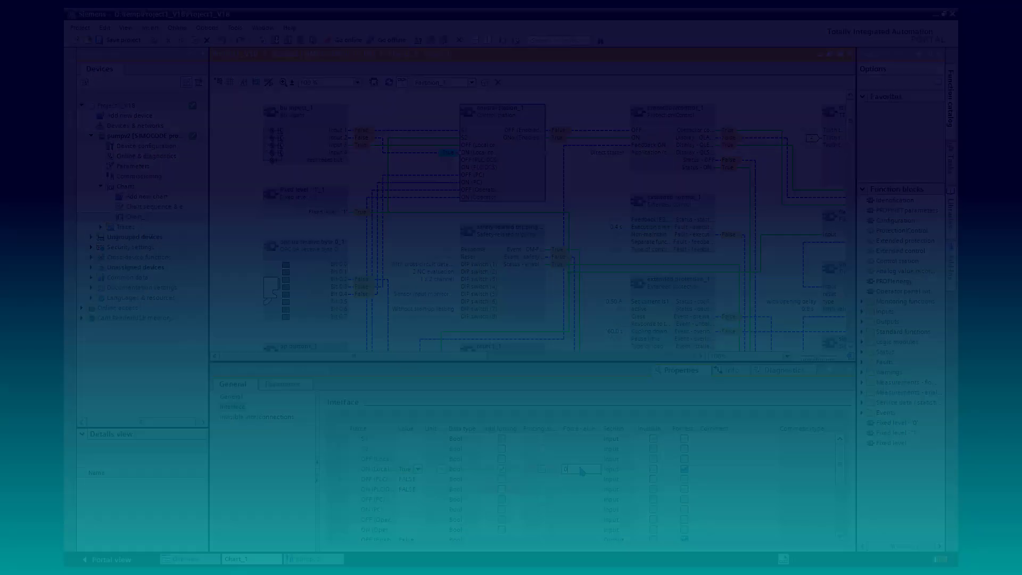
# - Start the extended download of pumpv2 to the device and cancel it before downloading
pyautogui.click(277, 40)
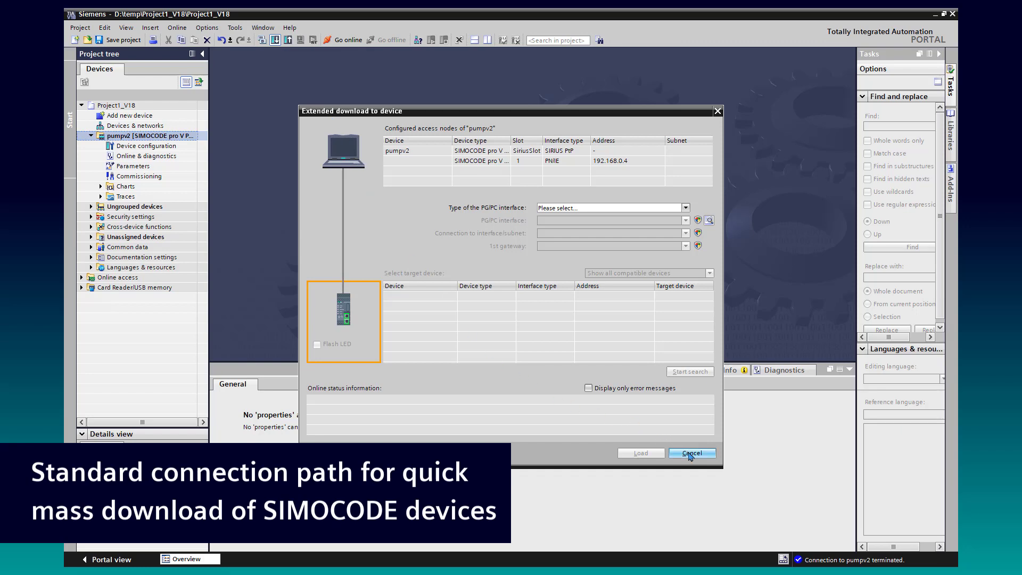
pyautogui.click(691, 452)
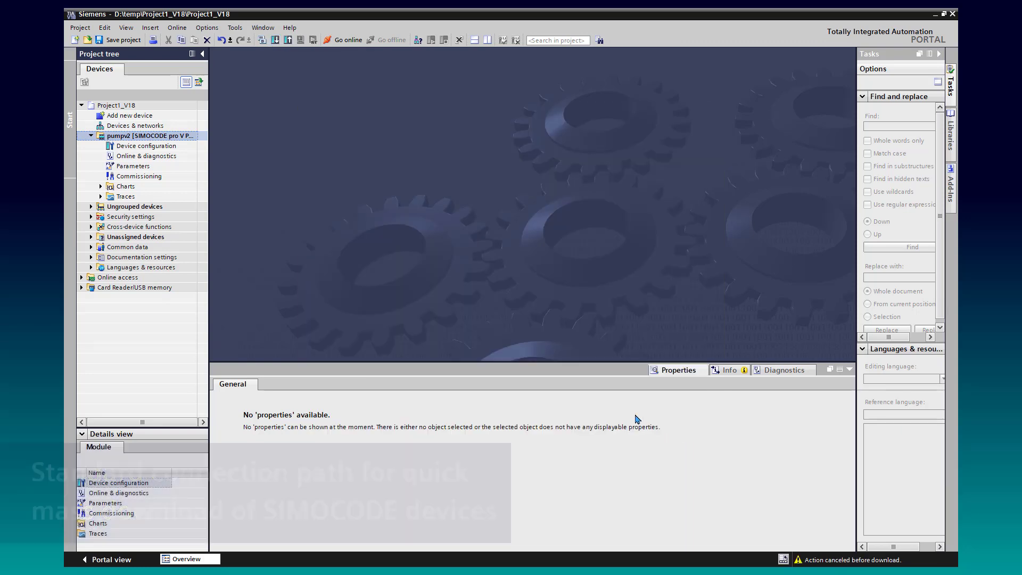
pyautogui.click(208, 28)
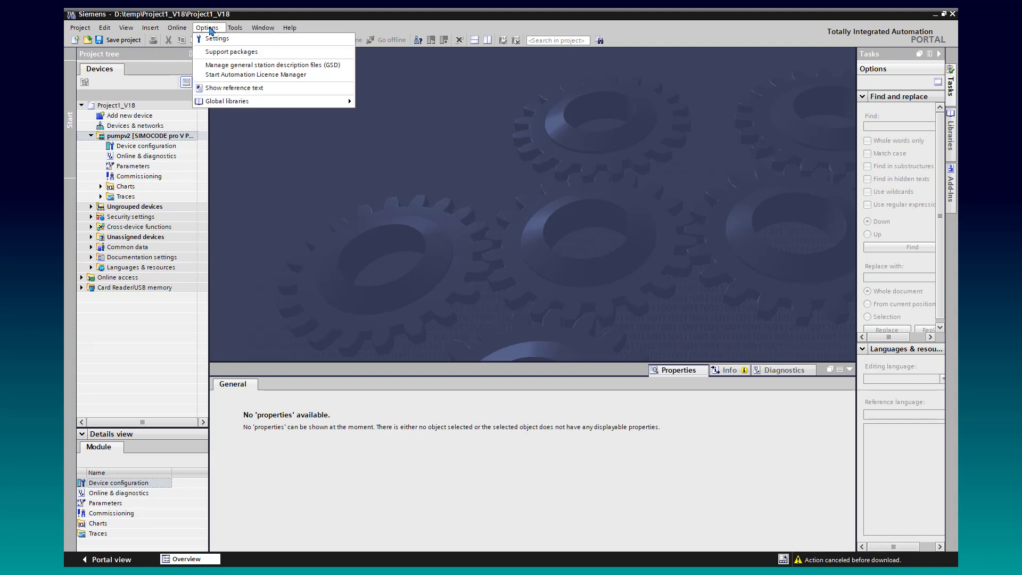
# - In Online & diagnostics settings, choose the Intel Ethernet adapter and apply the default path to all SIRIUS devices
pyautogui.click(218, 38)
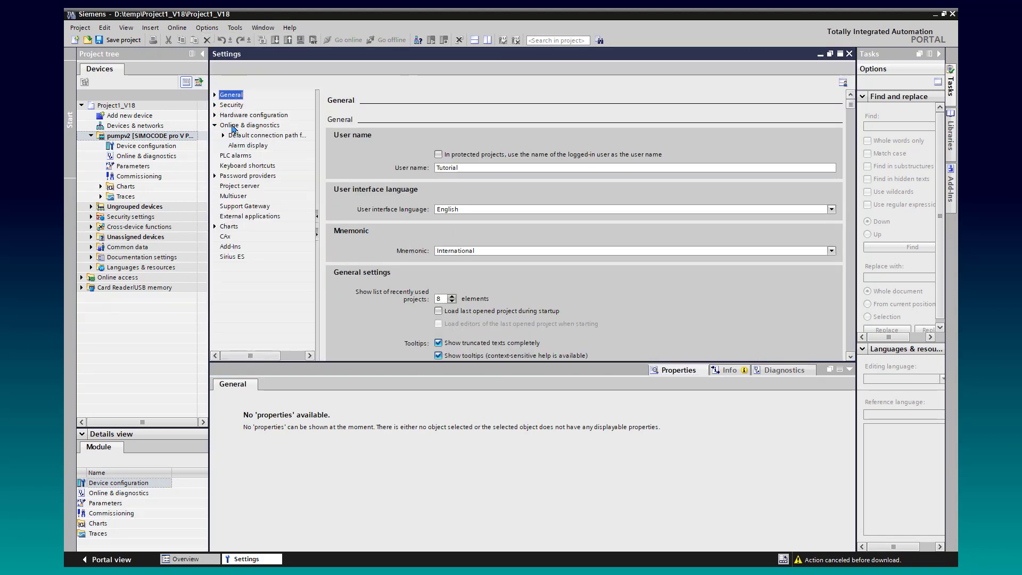
pyautogui.click(249, 124)
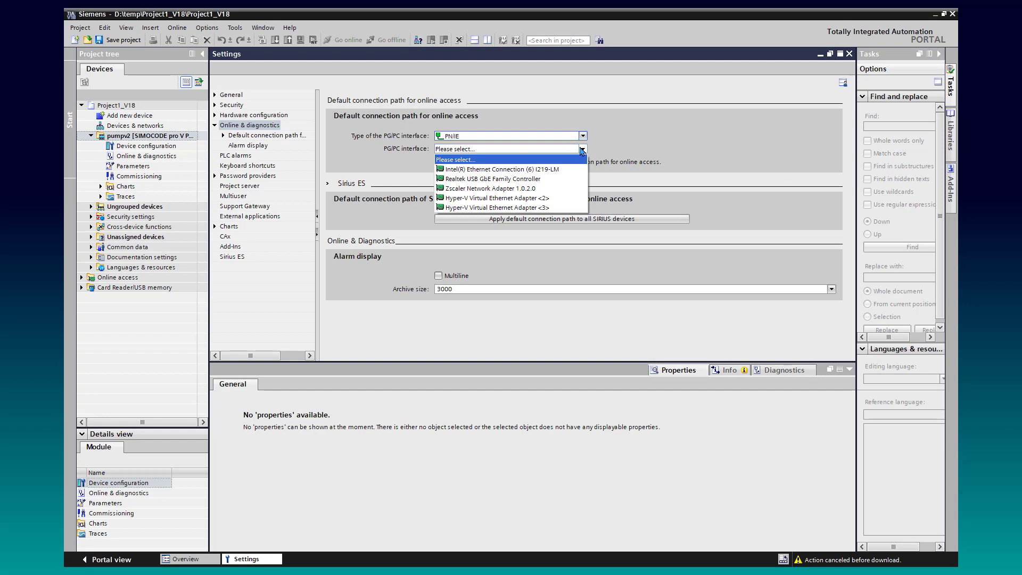
pyautogui.click(498, 169)
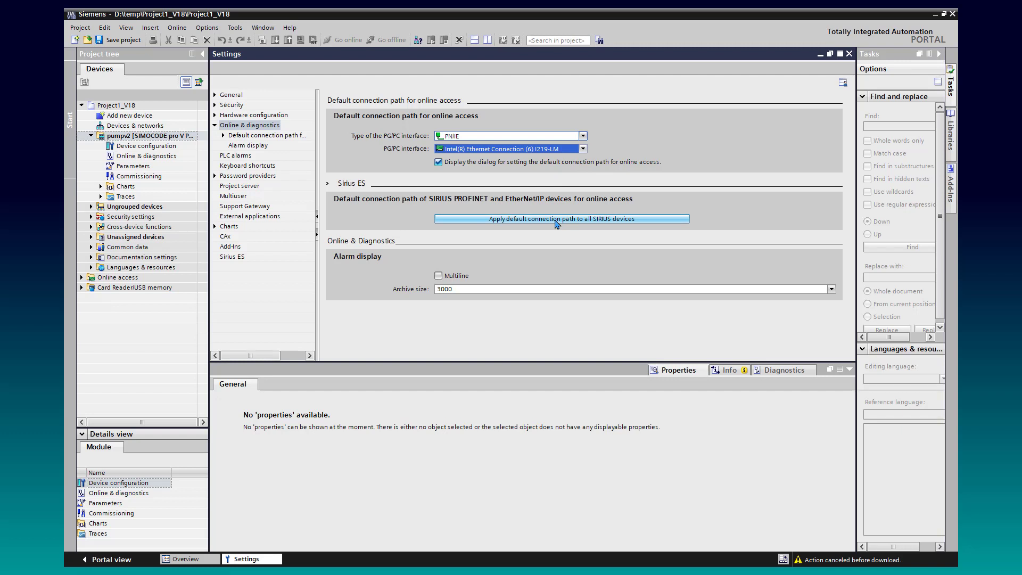
pyautogui.click(146, 156)
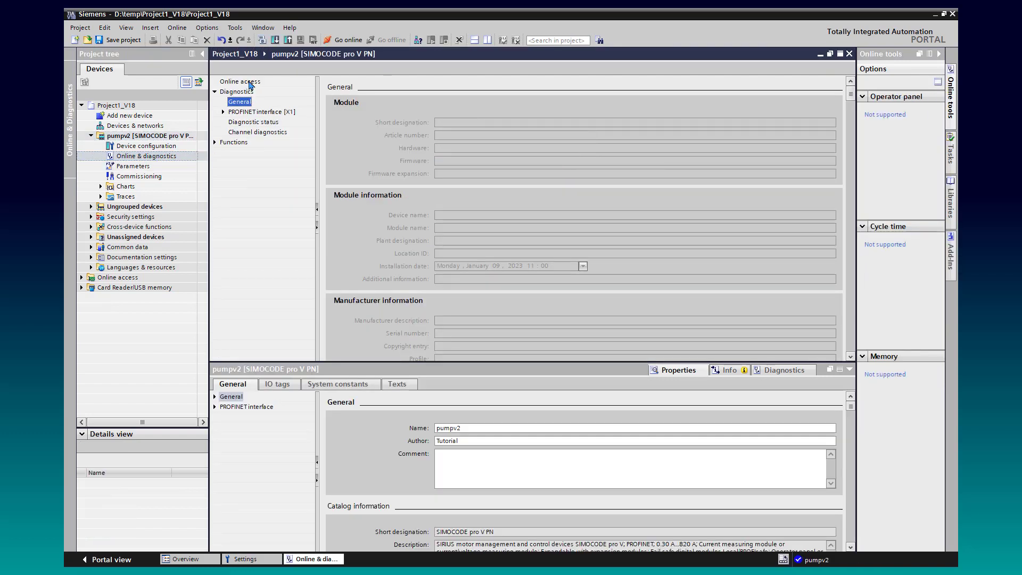
pyautogui.click(240, 81)
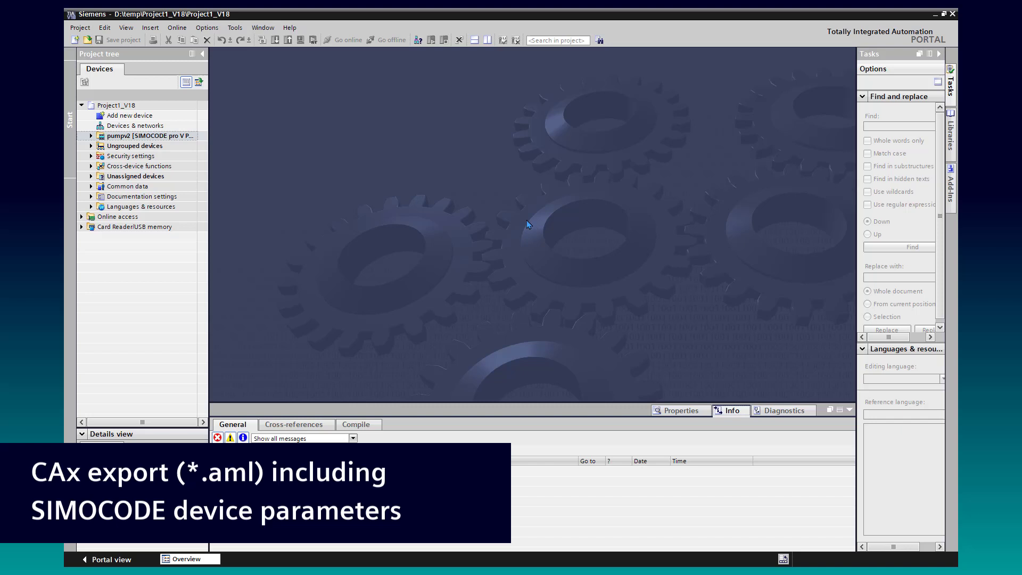
pyautogui.moveTo(368, 138)
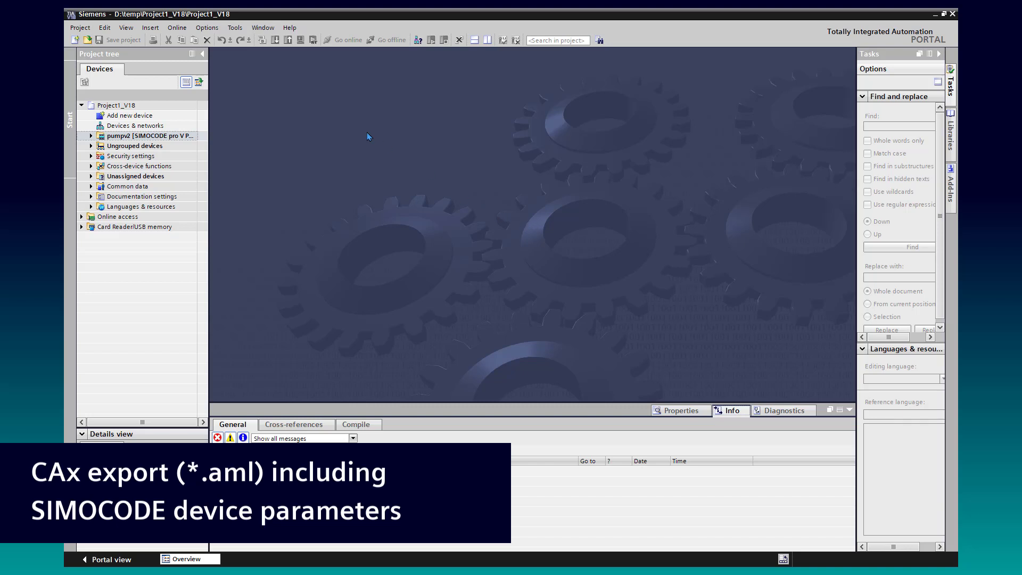
# - In the CAx settings tick 'With custom attribute', then bring up pumpv2's context menu
pyautogui.click(208, 28)
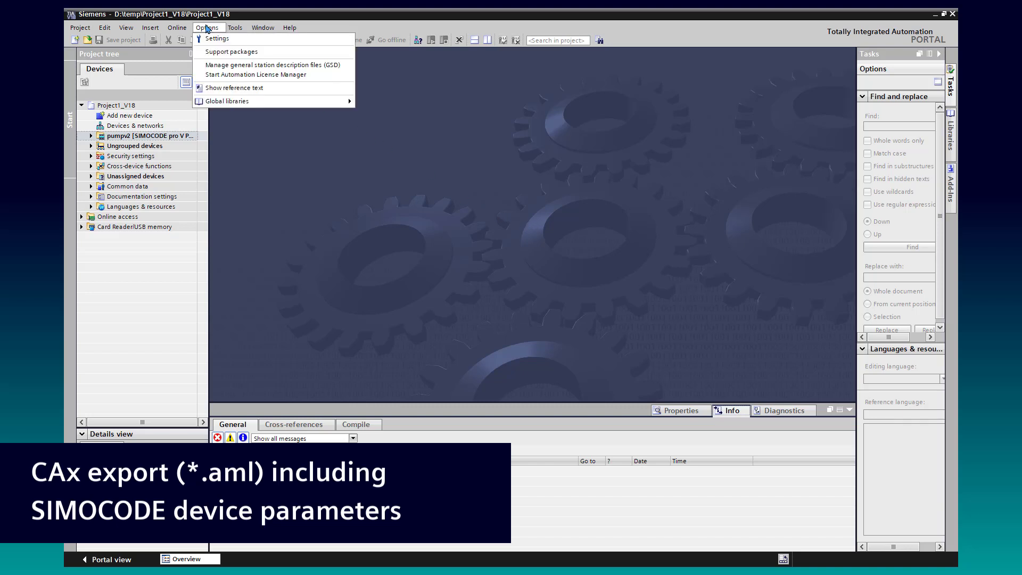
pyautogui.click(216, 38)
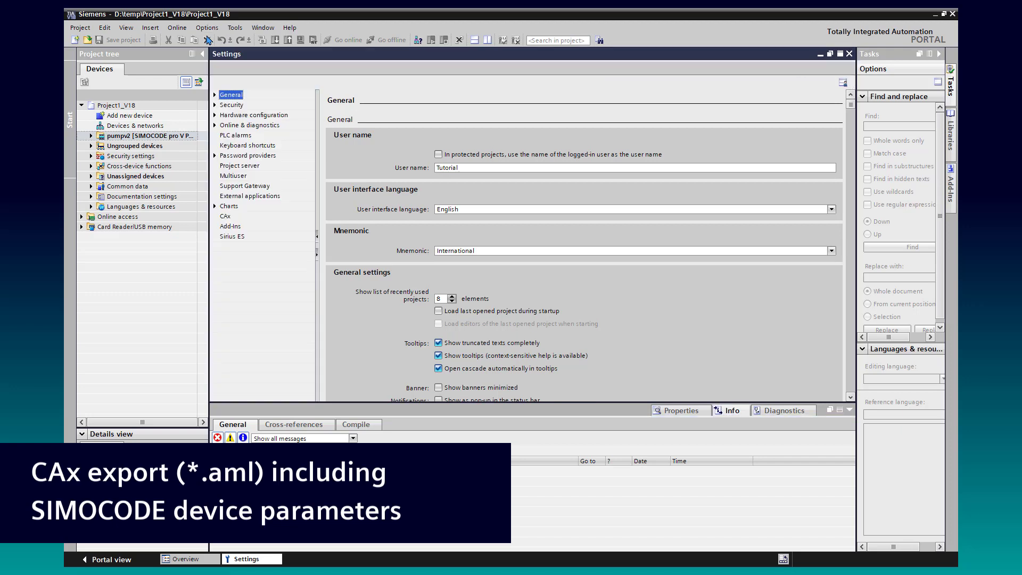
pyautogui.click(225, 216)
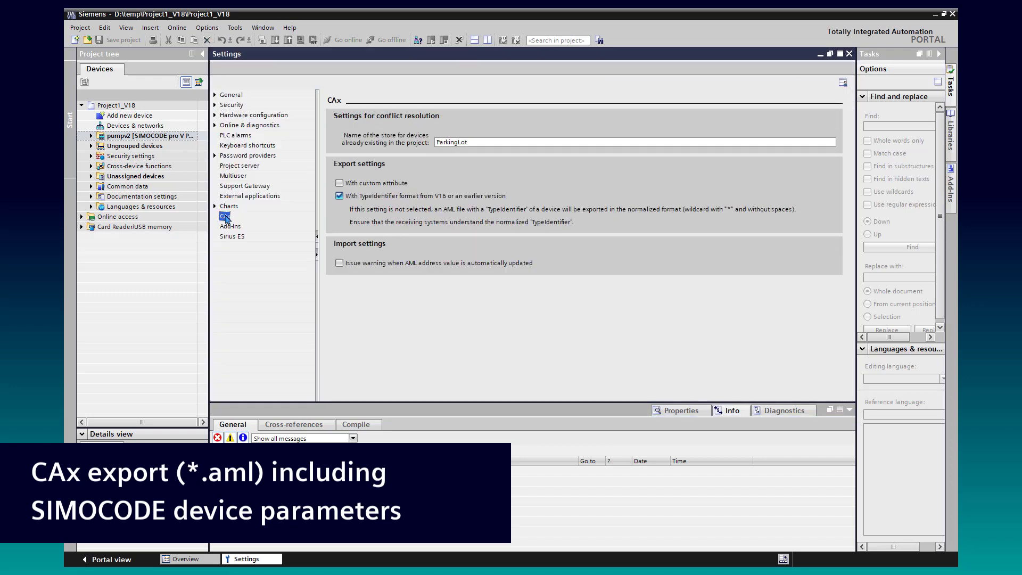
pyautogui.click(339, 183)
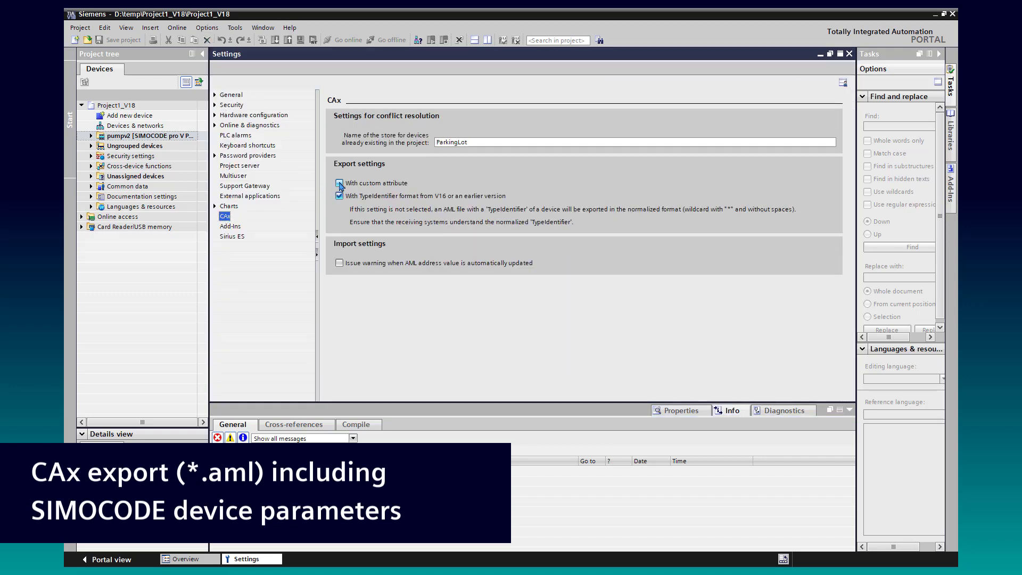
pyautogui.click(339, 183)
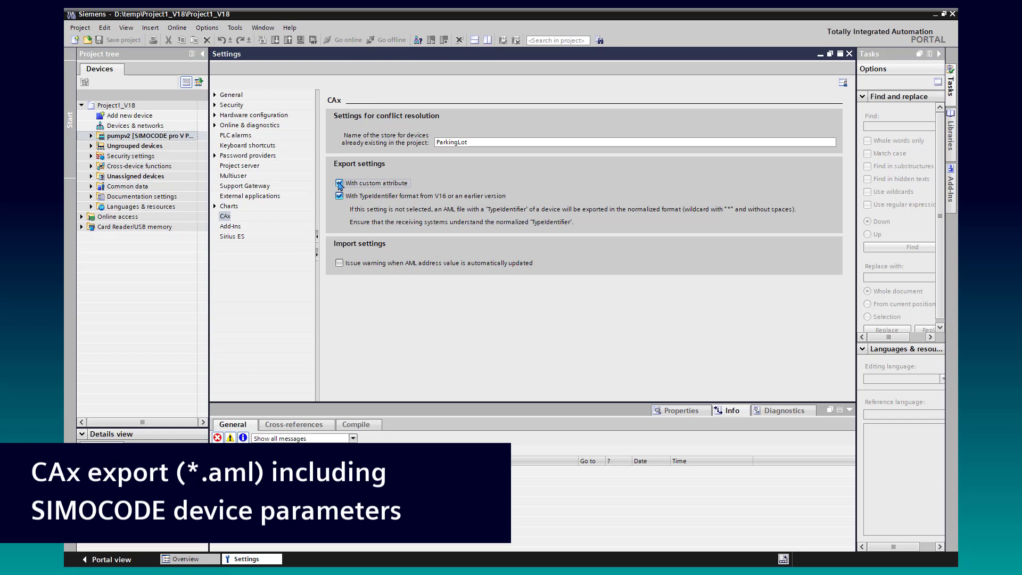
pyautogui.click(339, 182)
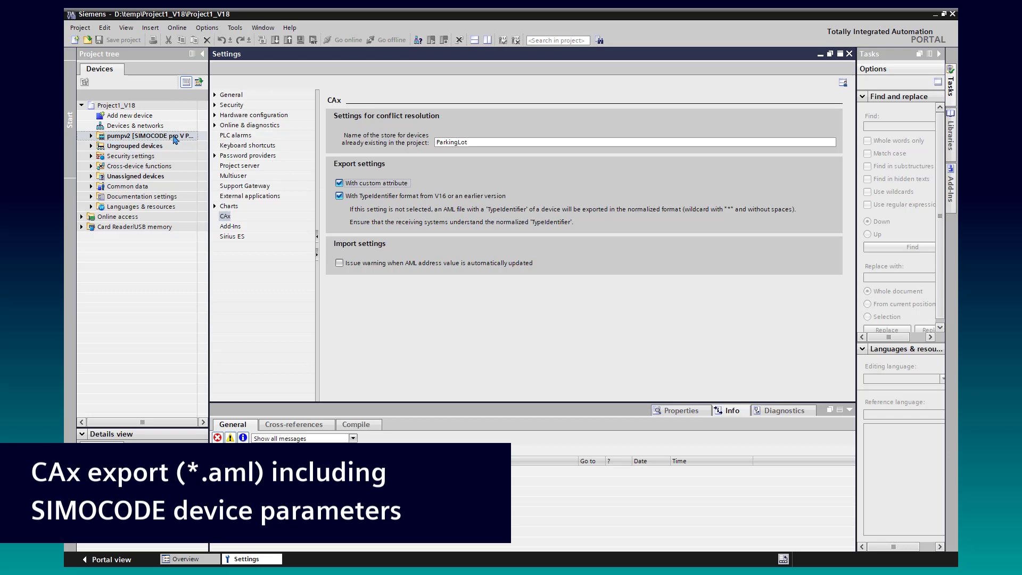
pyautogui.rightClick(150, 135)
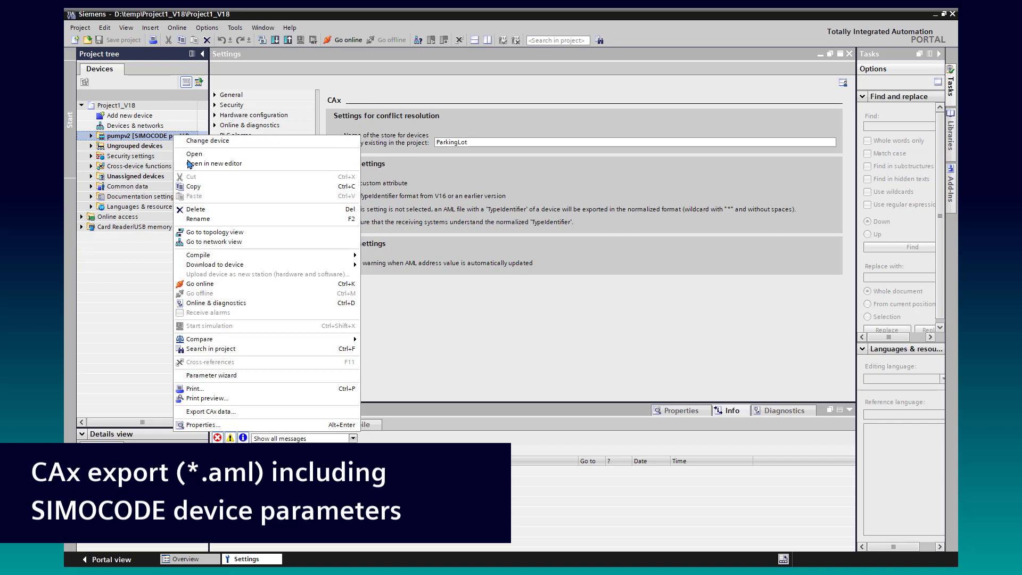
pyautogui.moveTo(213, 350)
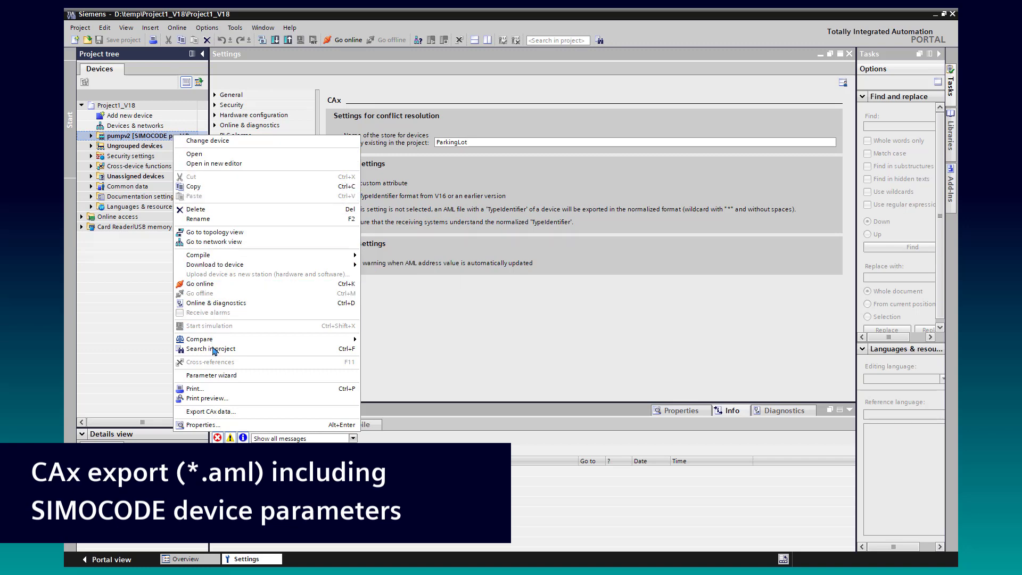
# - Export pumpv2's CAx data and save it as Project1_V18.aml
pyautogui.click(209, 411)
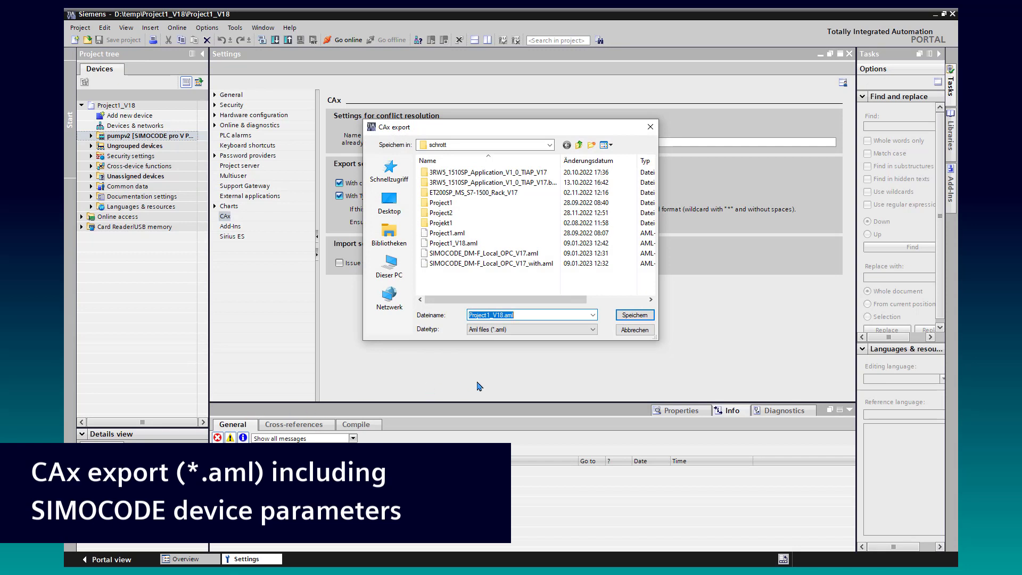
pyautogui.click(632, 314)
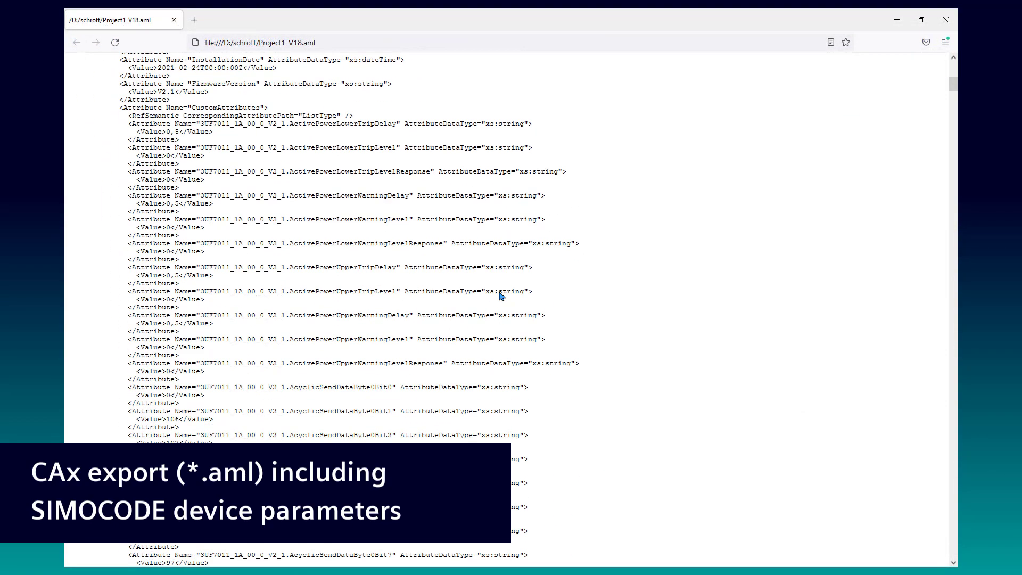
# - Scroll through Project1_V18.aml's SIMOCODE CustomAttributes entries in Firefox
pyautogui.scroll(-3)
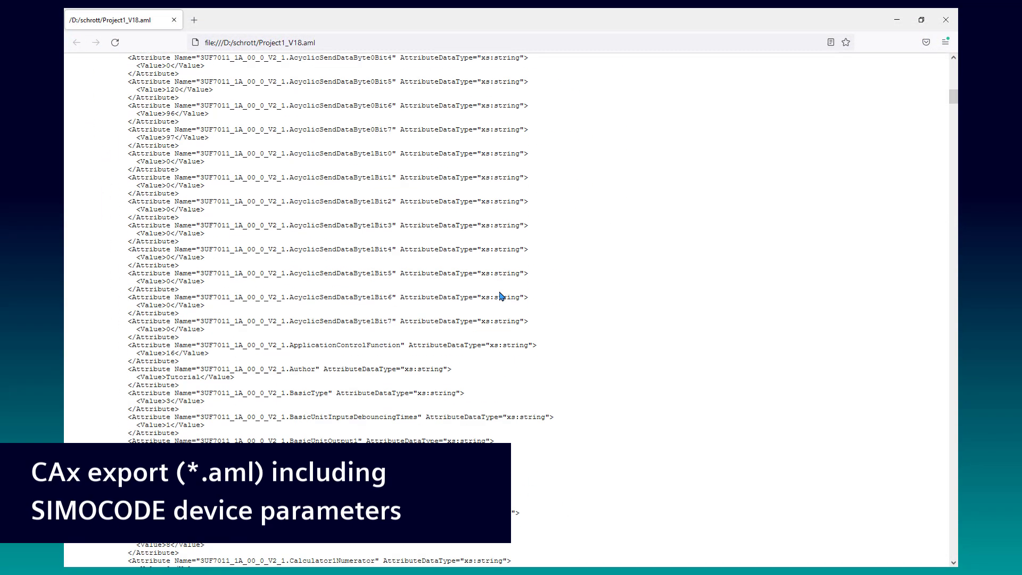
pyautogui.scroll(-3)
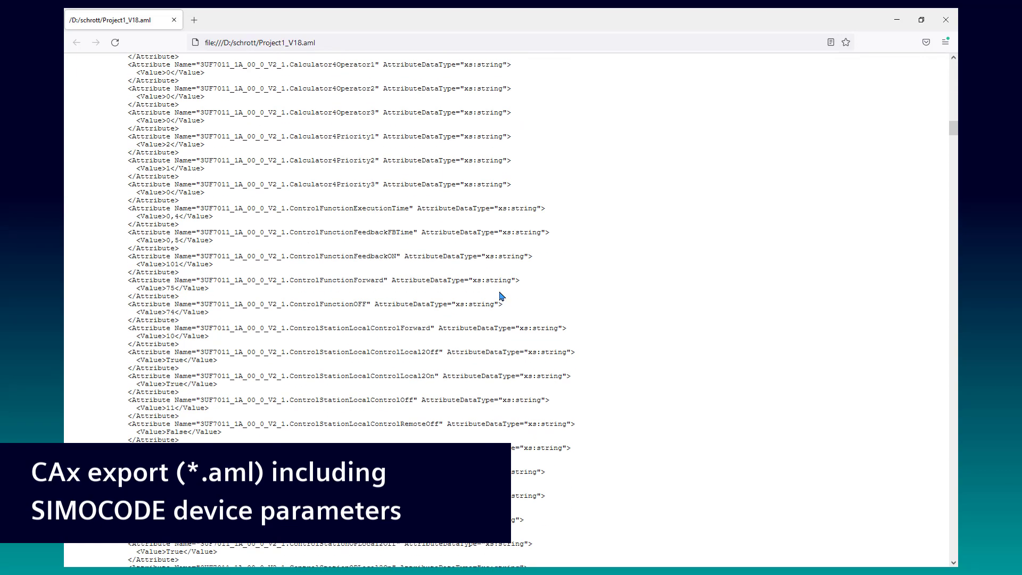